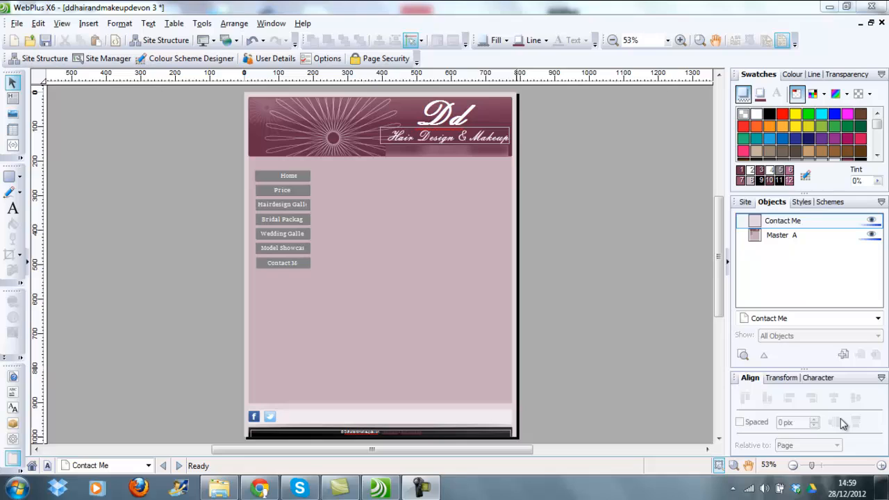
pyautogui.moveTo(825, 296)
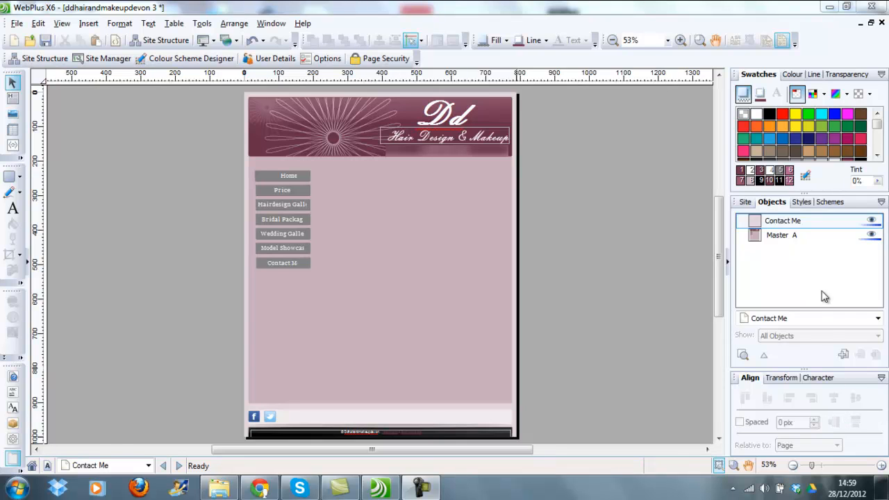
pyautogui.moveTo(550, 281)
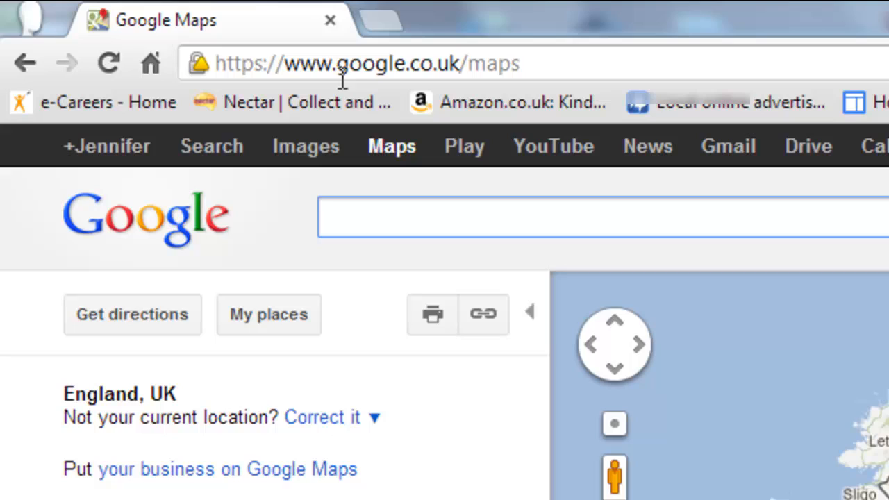
pyautogui.moveTo(476, 68)
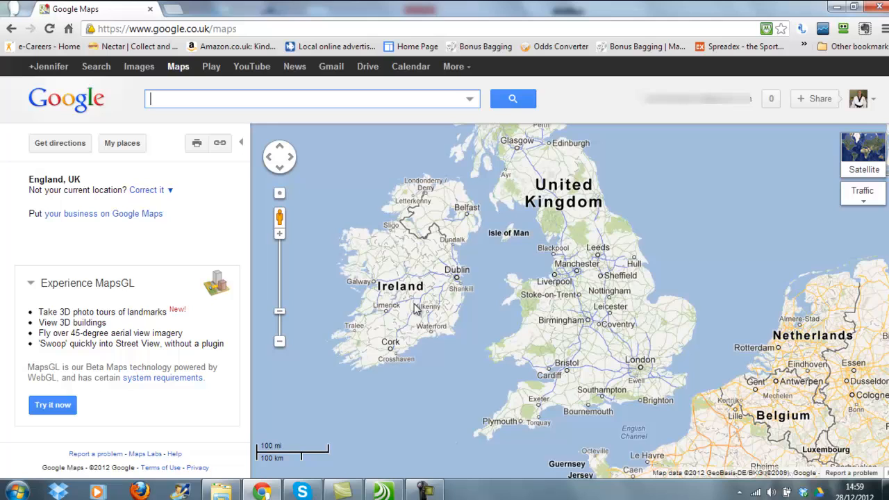
pyautogui.moveTo(279, 236)
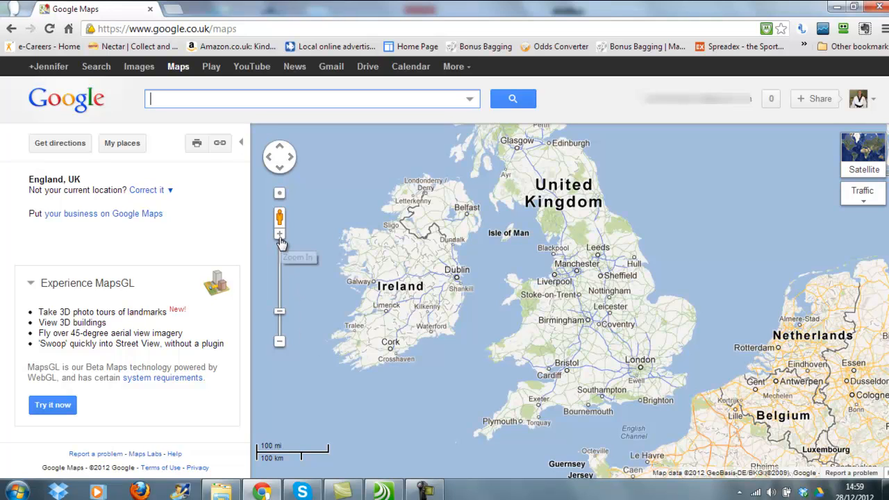
# - Zoom the Google map in from the whole UK to Devon and Cornwall
pyautogui.click(279, 235)
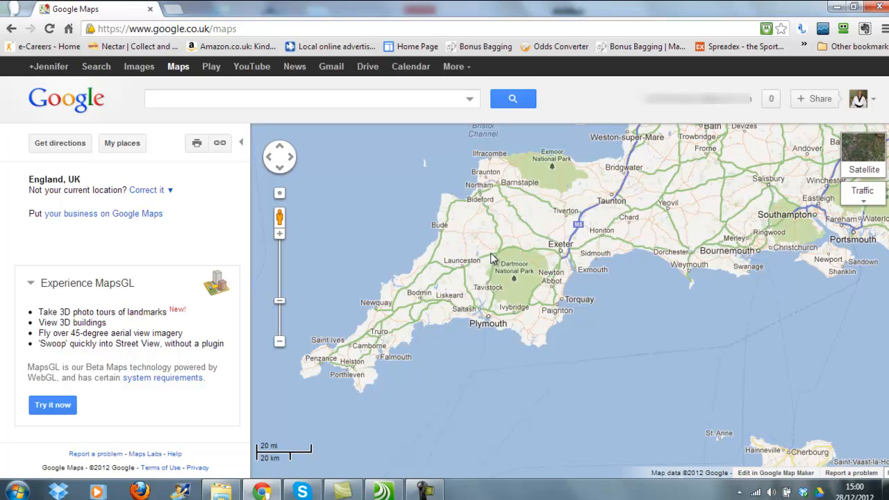
pyautogui.moveTo(563, 347)
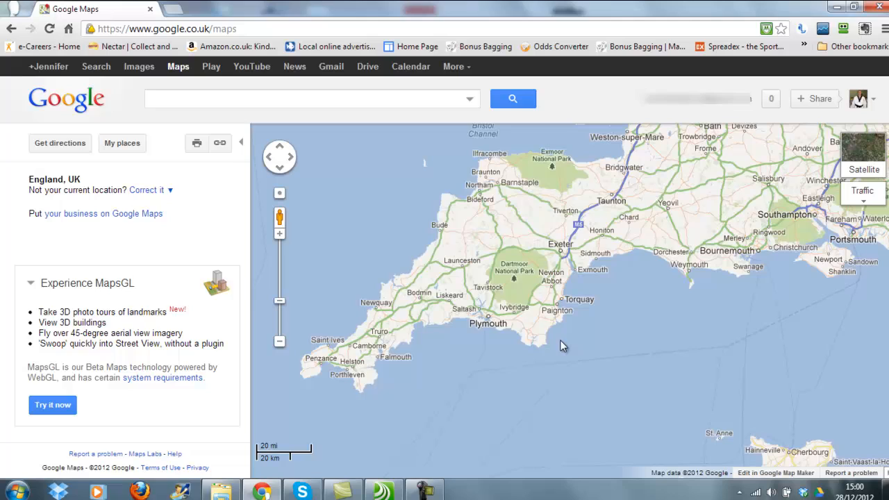
pyautogui.moveTo(219, 144)
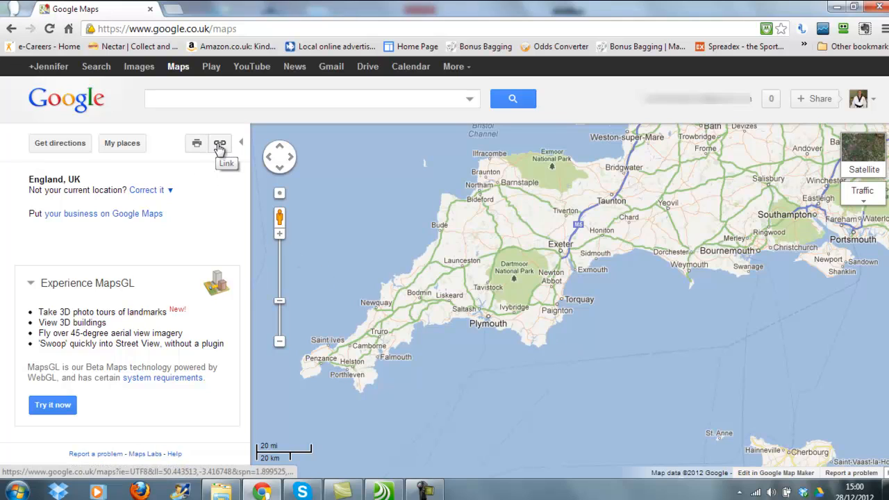
# - Copy the Devon and Cornwall map's iframe embed HTML and return to WebPlus
pyautogui.click(220, 143)
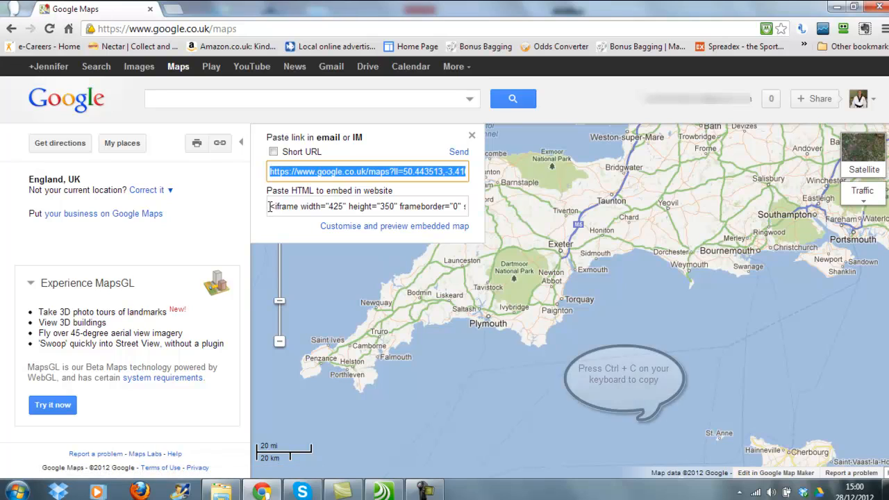
pyautogui.click(367, 206)
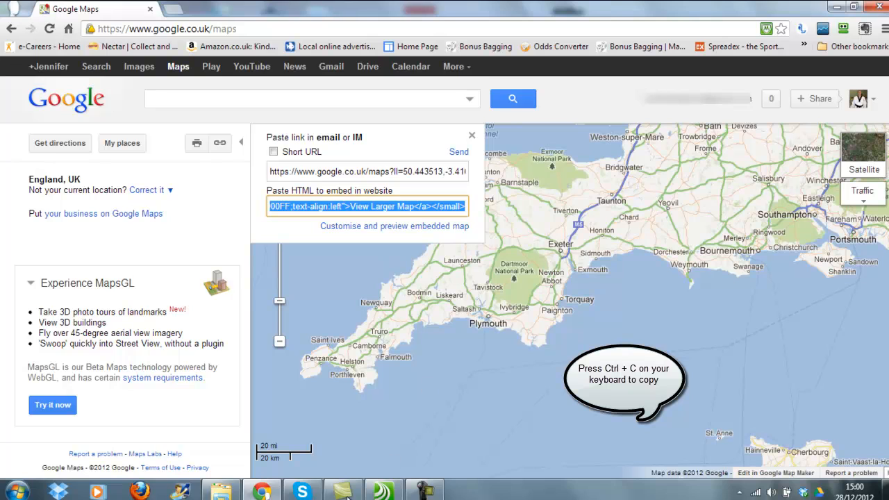
pyautogui.click(342, 490)
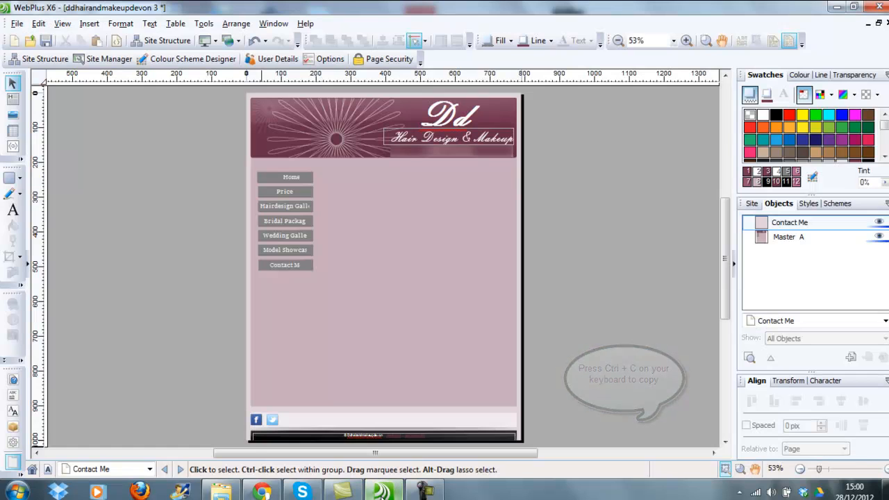
# - Insert an HTML fragment right of the buttons and paste the map iframe into its body
pyautogui.click(86, 23)
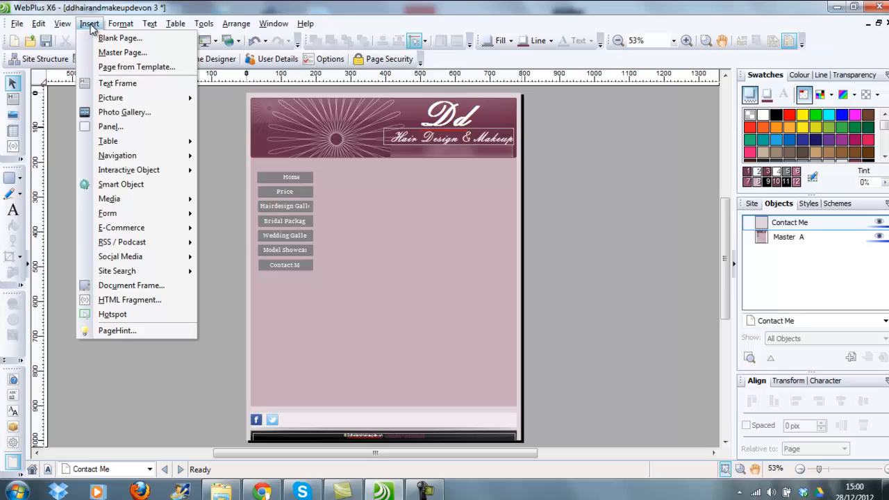
pyautogui.moveTo(109, 200)
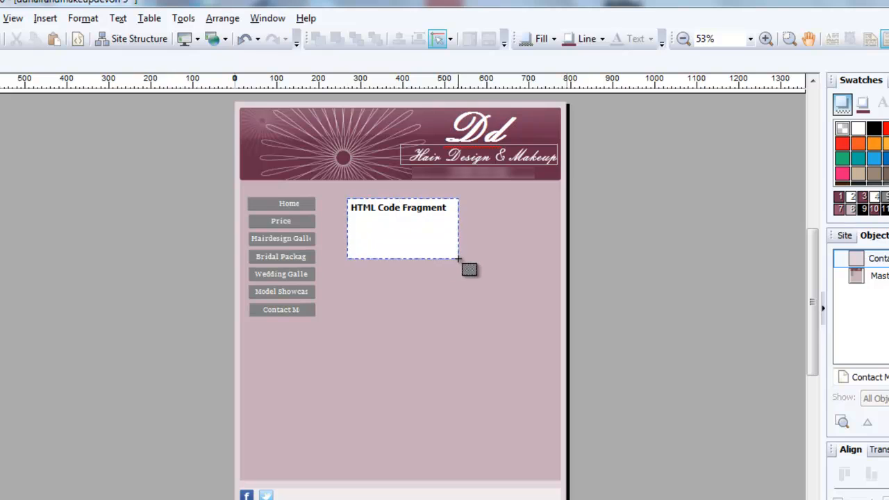
pyautogui.moveTo(459, 261); pyautogui.dragTo(546, 328)
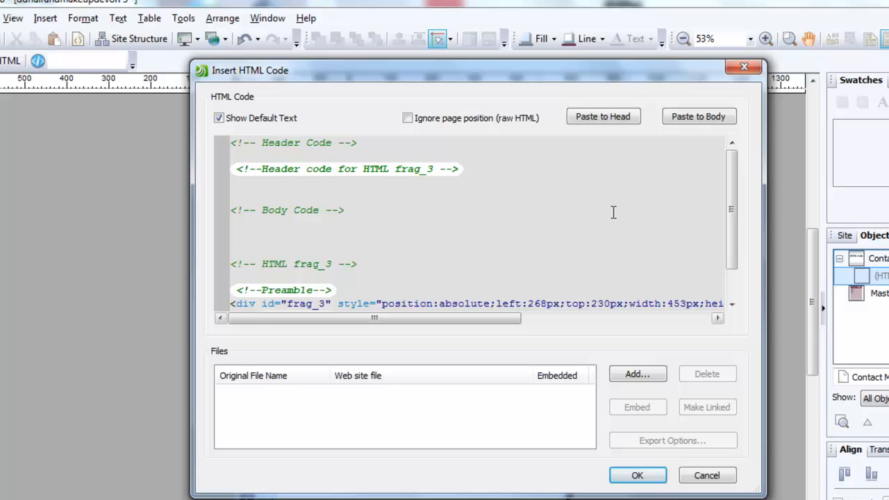
pyautogui.click(699, 116)
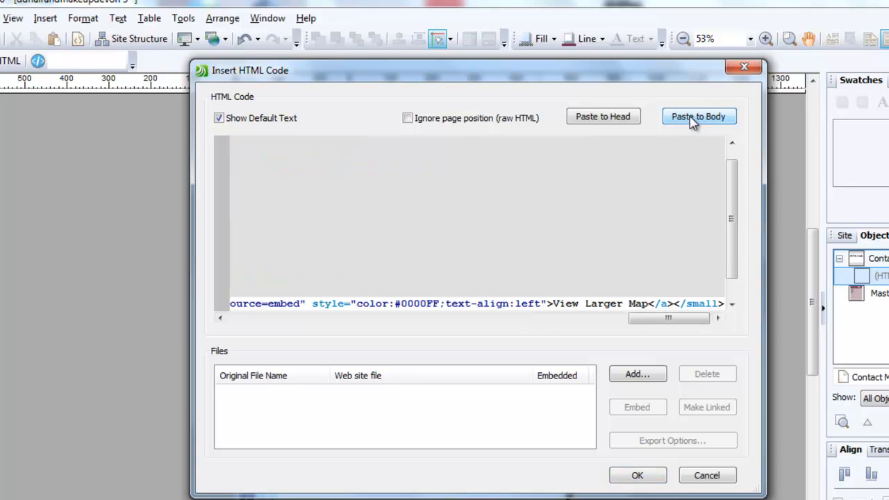
pyautogui.click(699, 116)
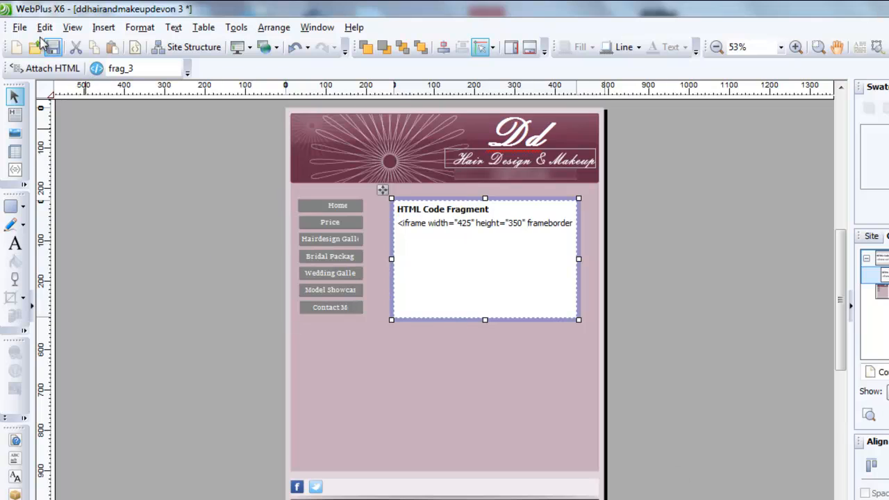
# - Preview the Contact Me page in Google Chrome from File > Preview Site
pyautogui.click(21, 27)
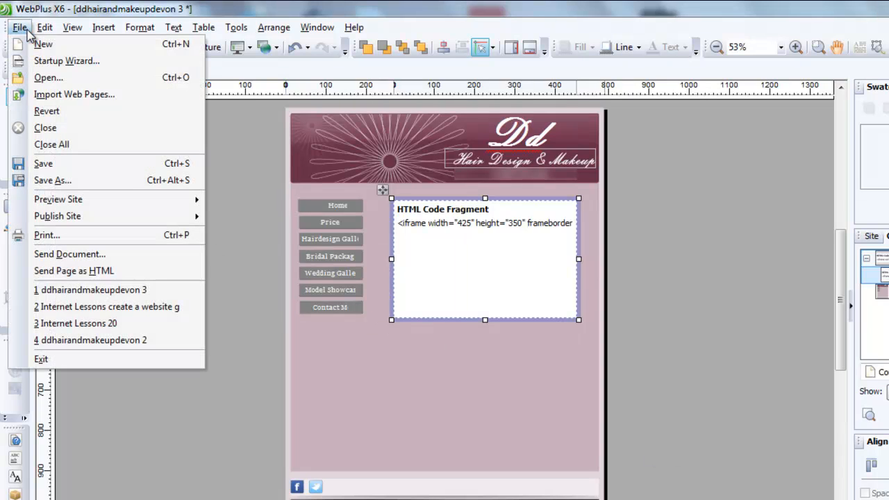
pyautogui.moveTo(58, 198)
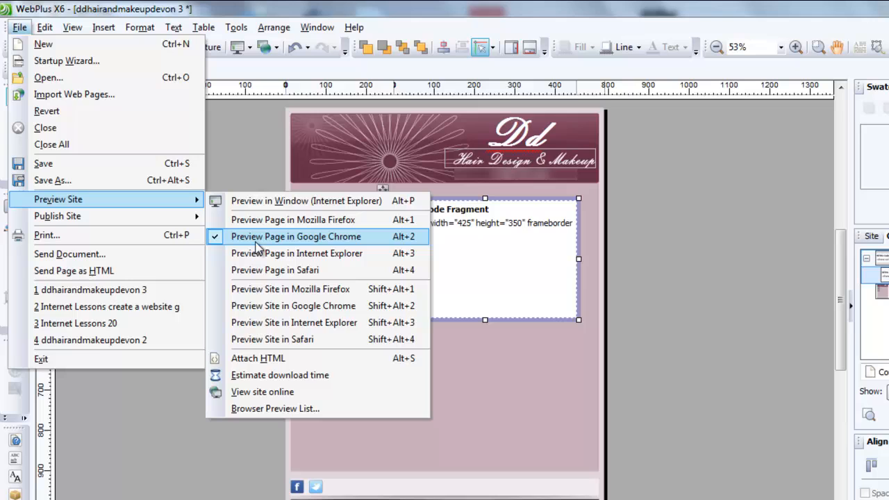
pyautogui.click(295, 236)
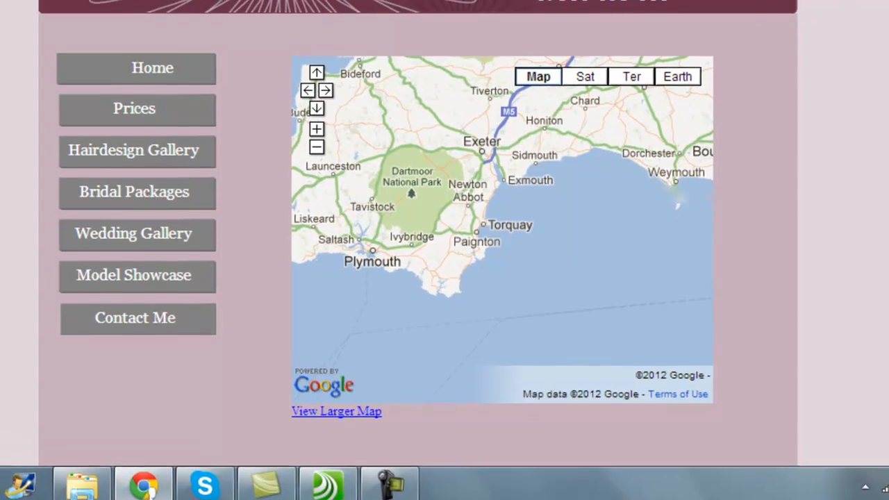
# - Scroll the Chrome preview and drag the embedded map to pan it eastward
pyautogui.scroll(-3)
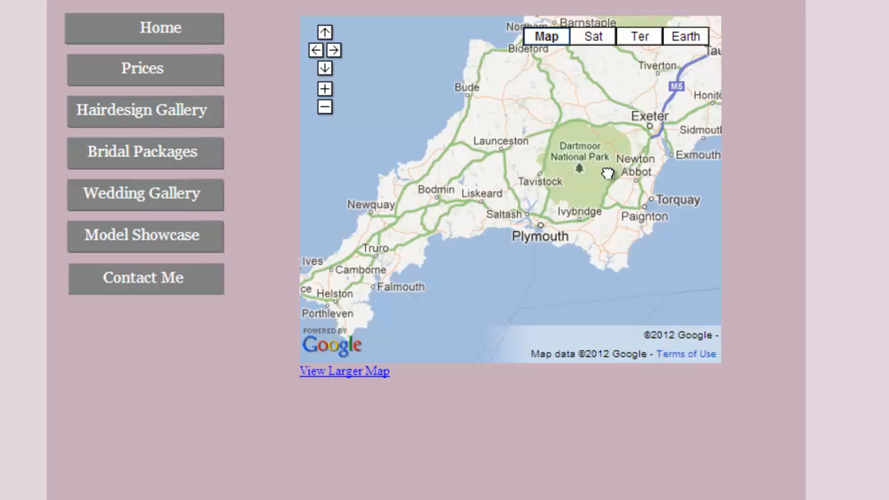
pyautogui.moveTo(608, 173); pyautogui.dragTo(543, 193)
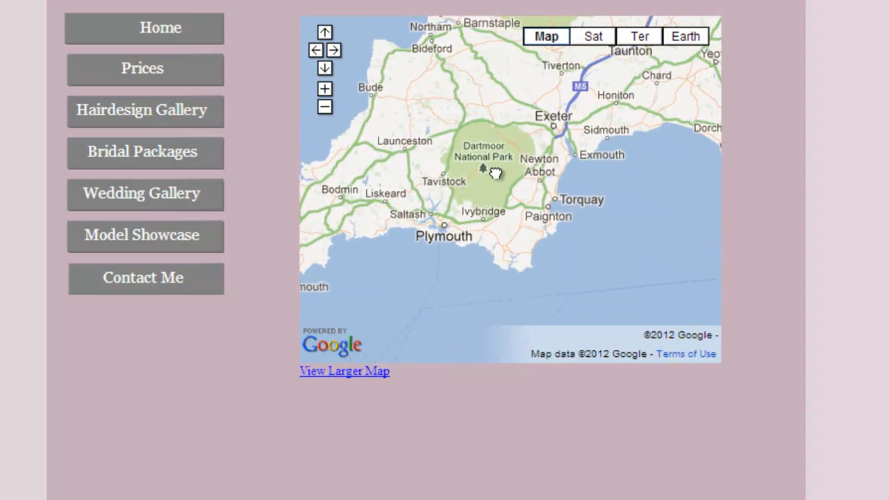
pyautogui.click(326, 89)
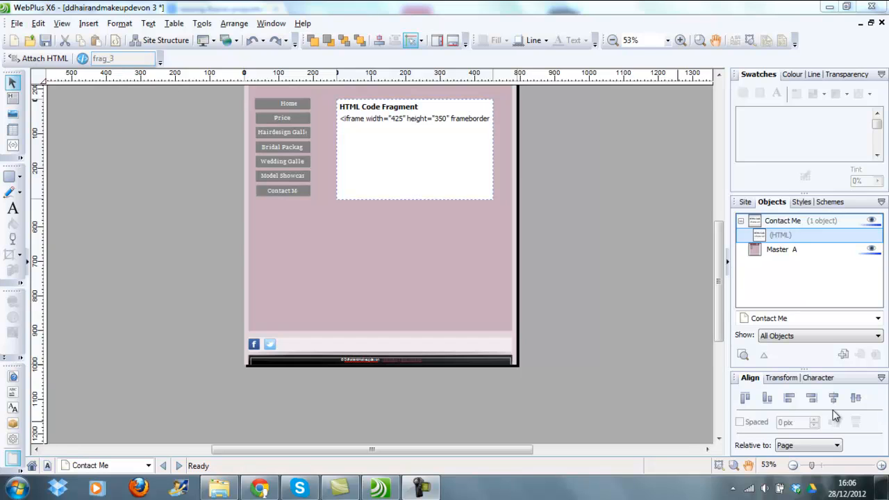
pyautogui.moveTo(509, 213)
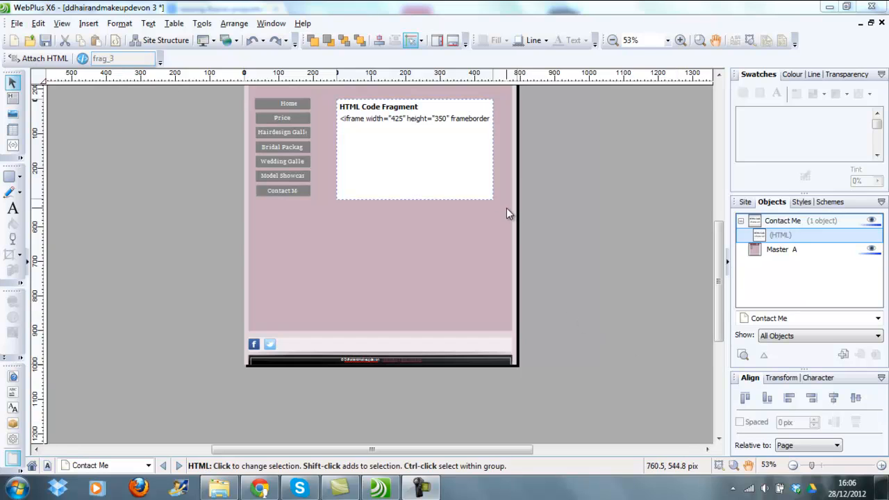
# - Select the map code fragment and drag its corner handle to enlarge it
pyautogui.click(415, 148)
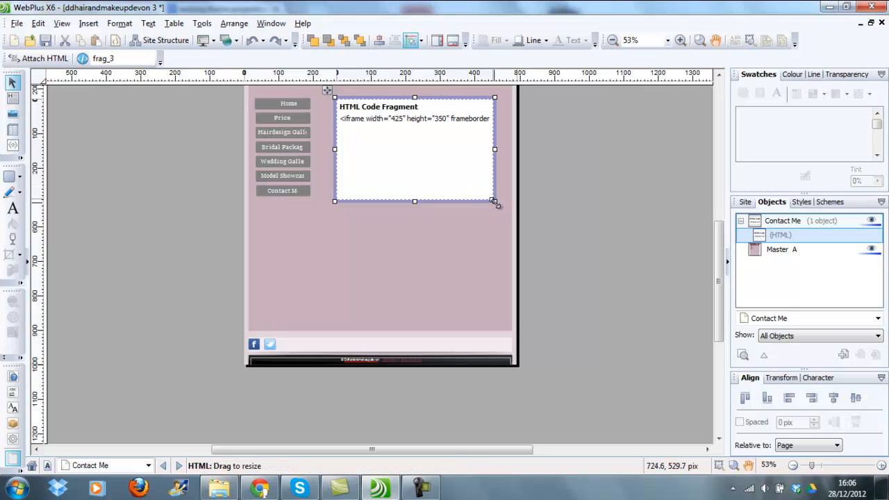
pyautogui.moveTo(494, 201); pyautogui.dragTo(497, 270)
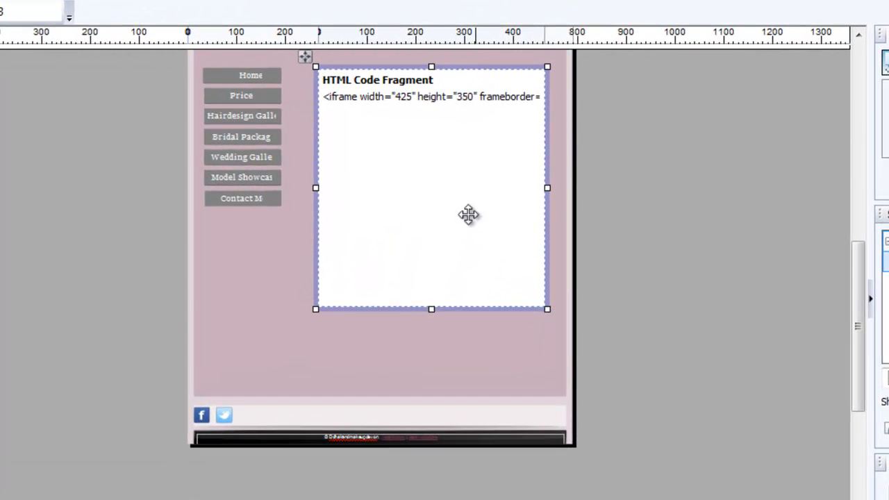
pyautogui.moveTo(362, 110)
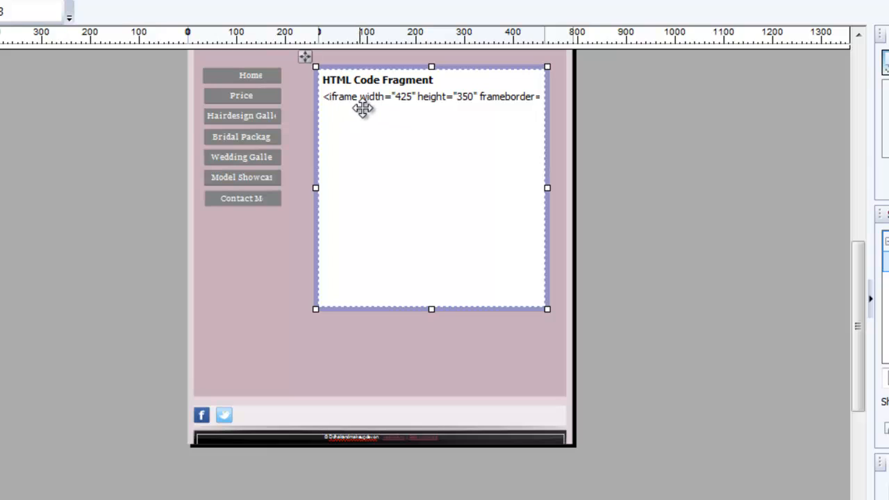
pyautogui.moveTo(437, 118)
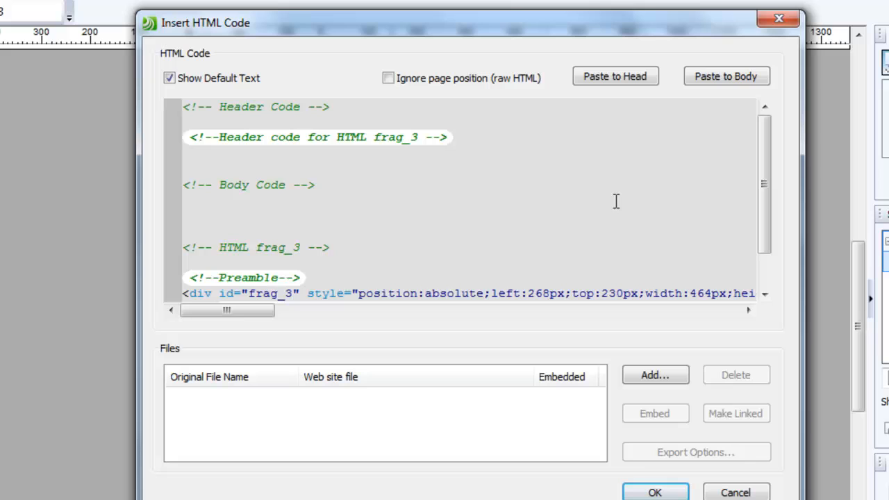
pyautogui.moveTo(767, 174)
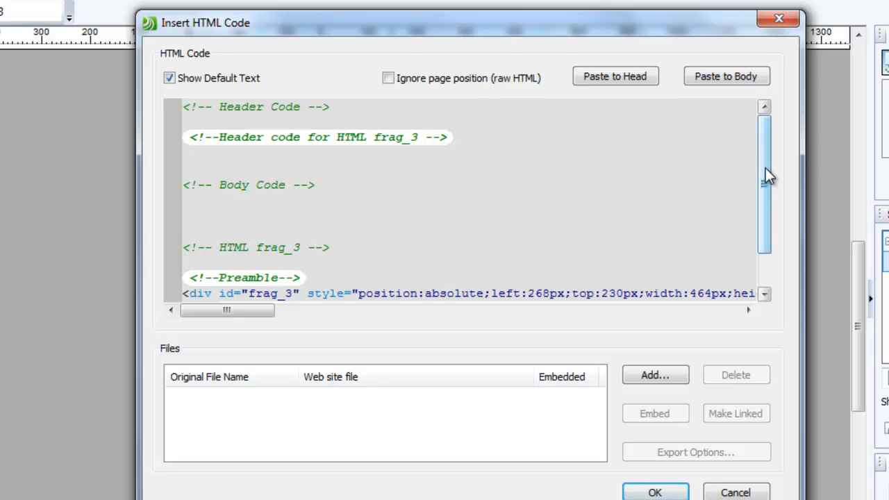
pyautogui.scroll(-3)
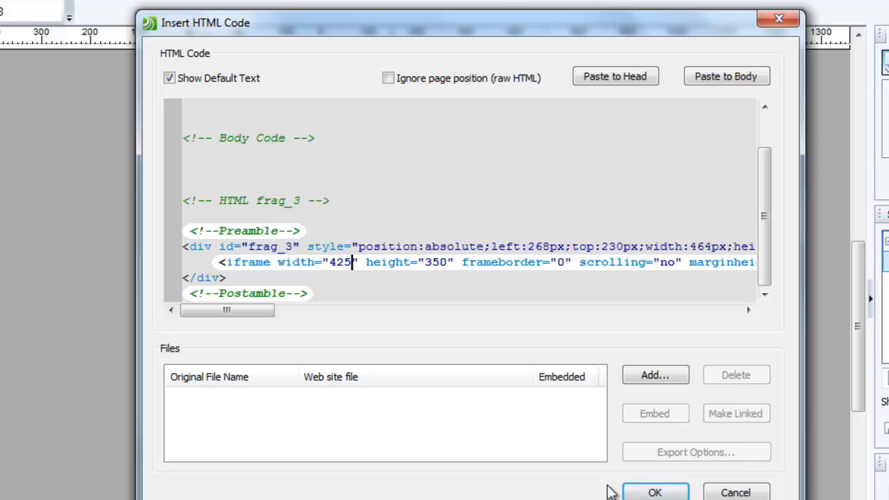
pyautogui.click(655, 493)
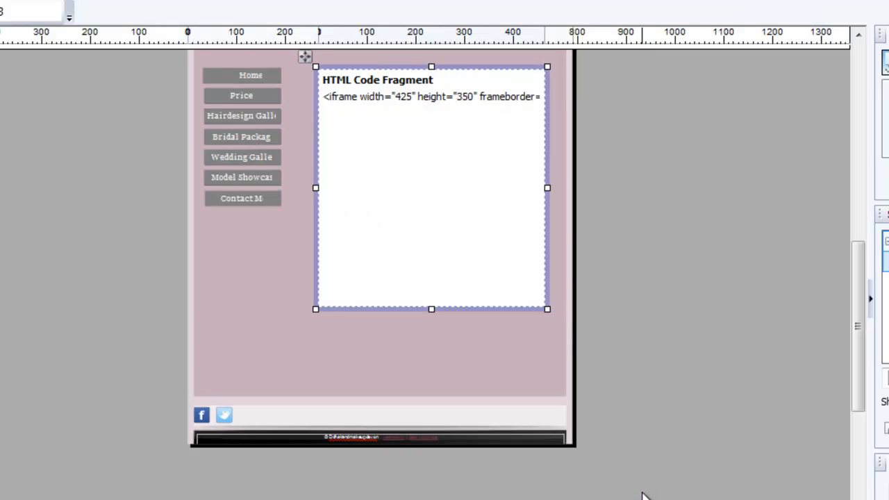